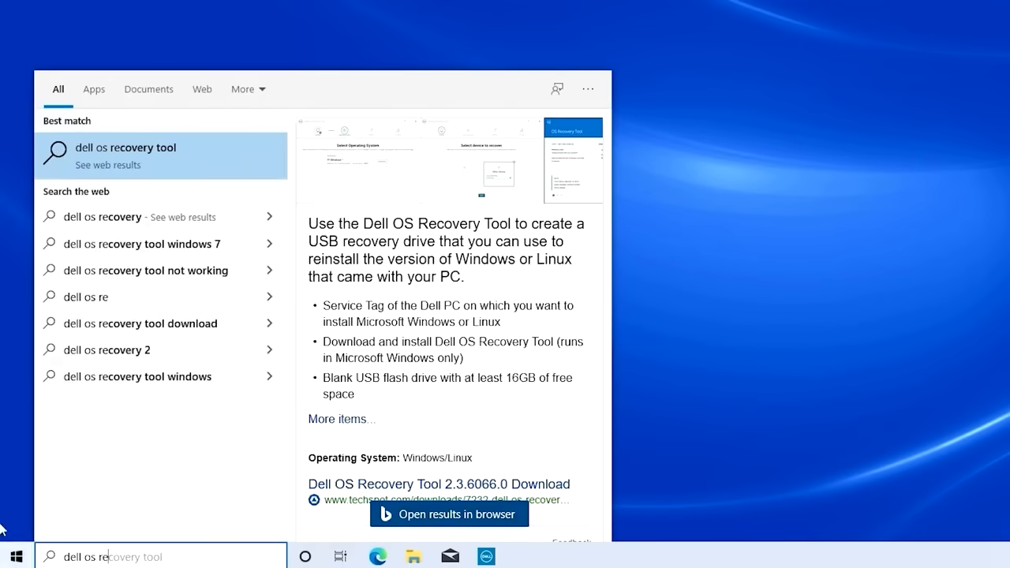
Download the OS Recovery Tool installer from Dell's Reinstall Windows page in Edge and run it
left_click(449, 514)
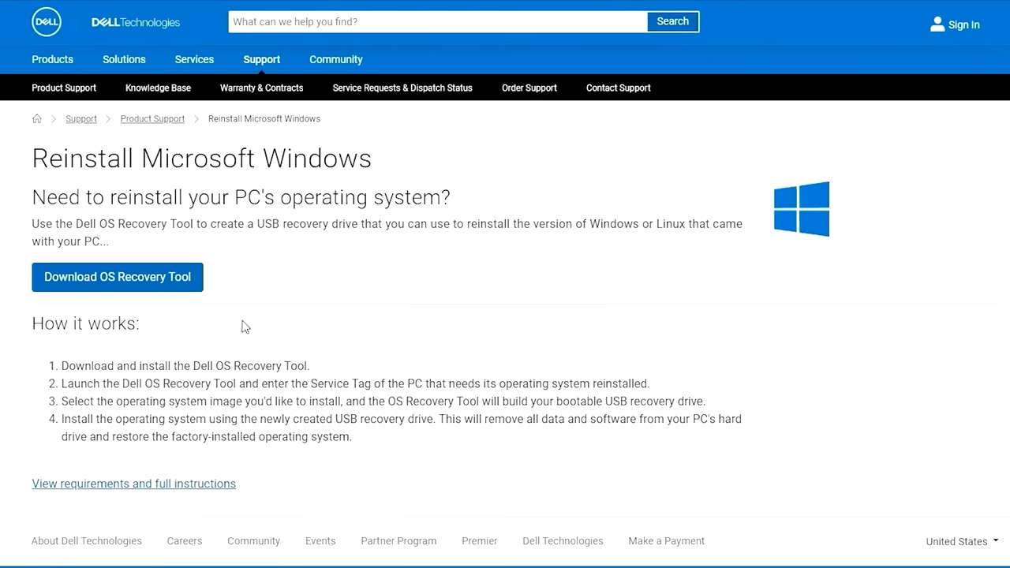
left_click(117, 277)
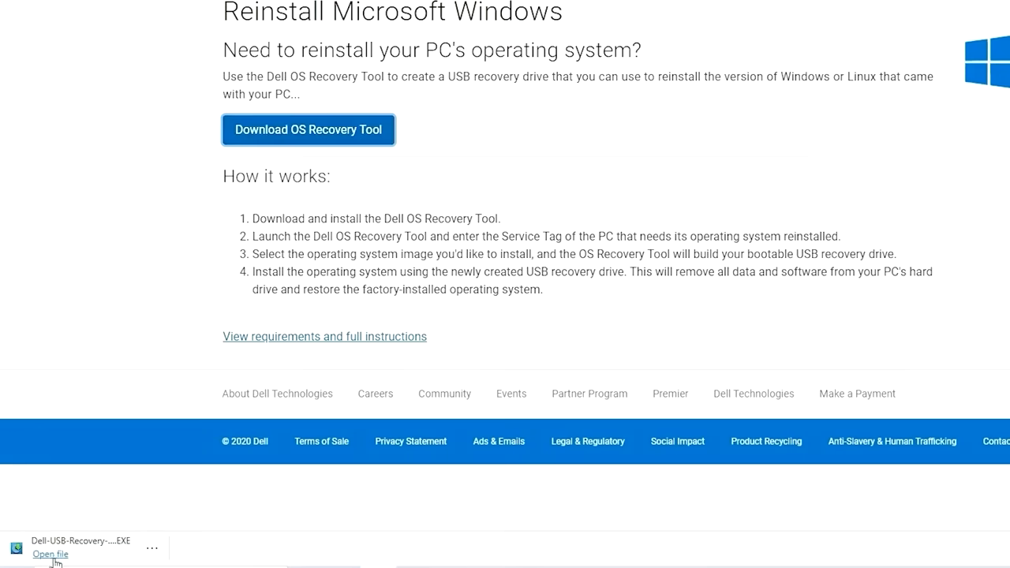
left_click(50, 553)
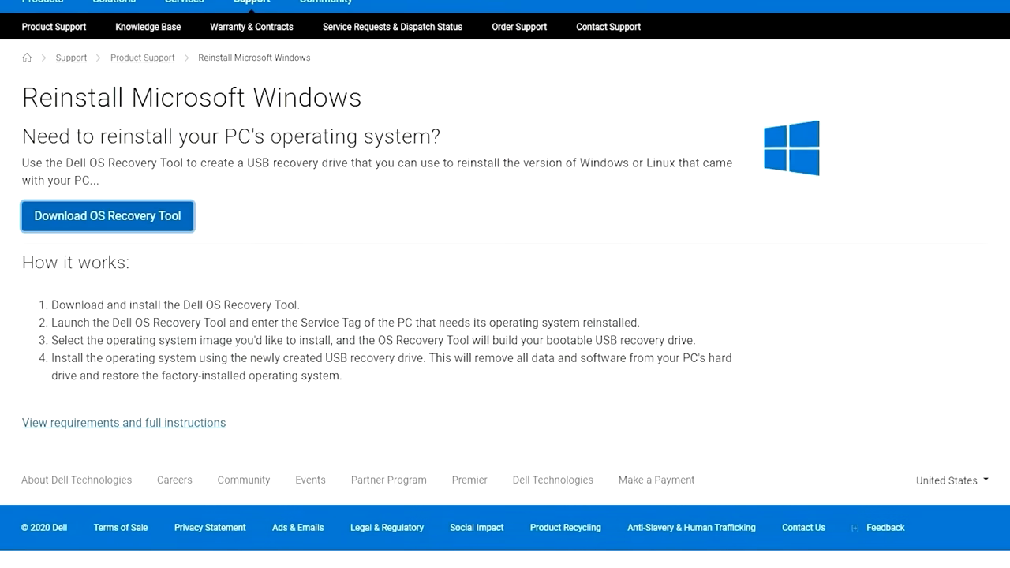
left_click(107, 216)
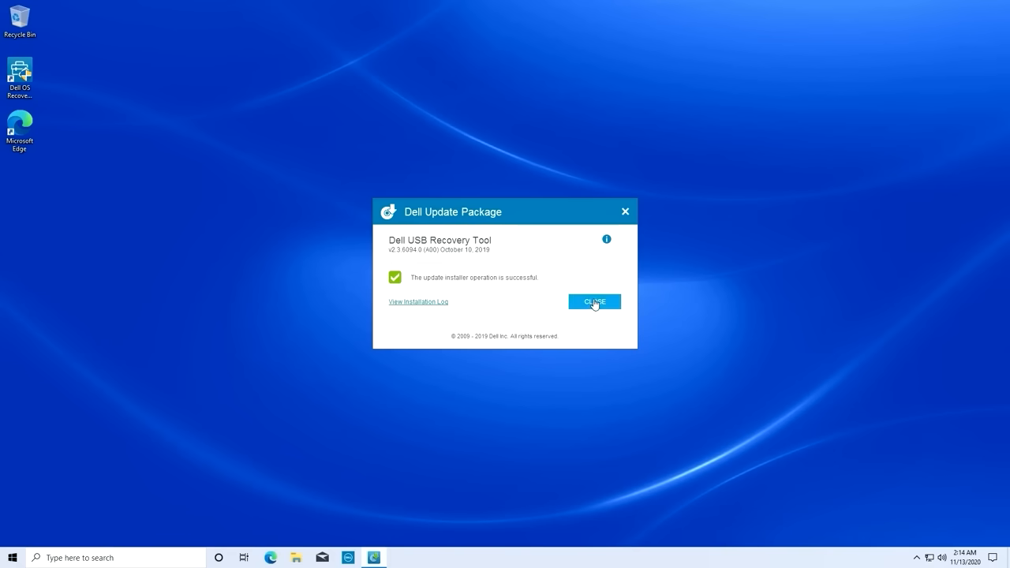
Close the successful install notice and launch Dell OS Recovery from its desktop shortcut
left_click(594, 302)
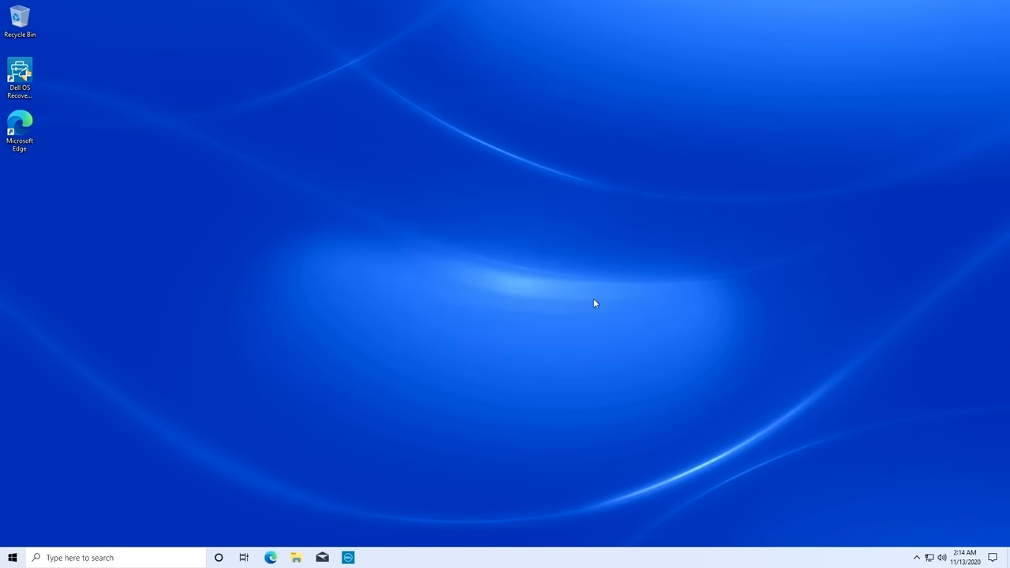
left_click(19, 71)
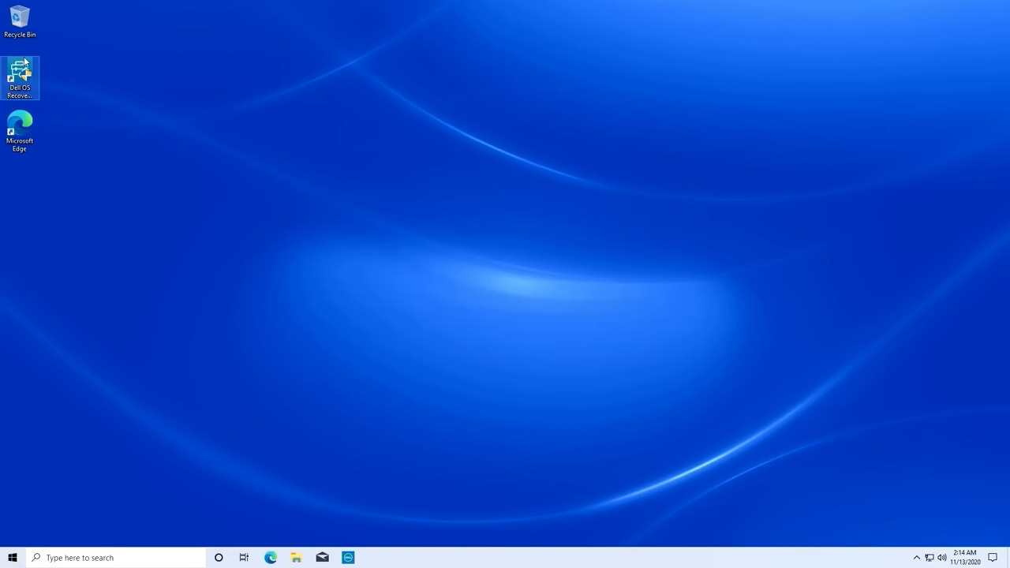
double_click(20, 72)
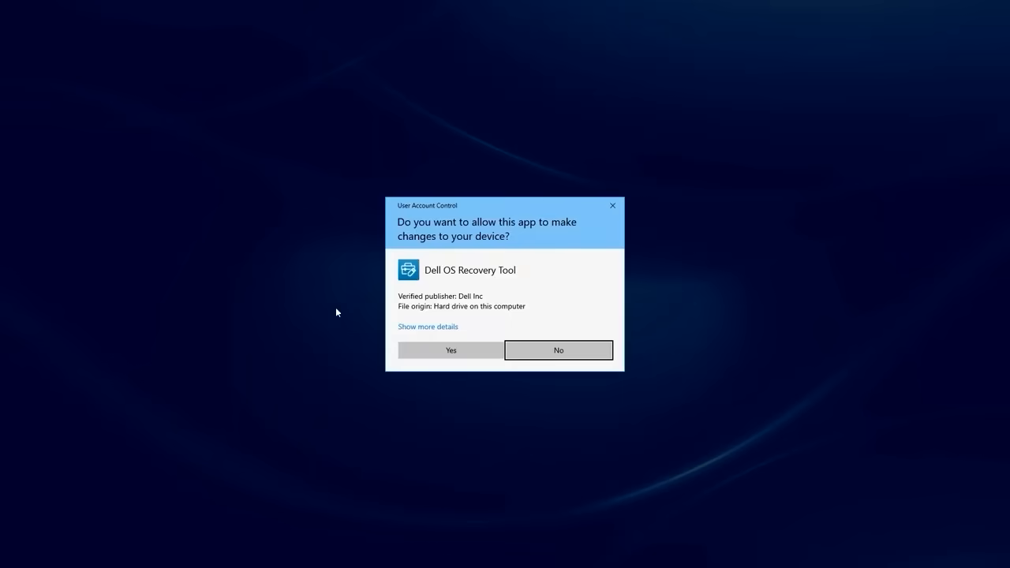
Allow the tool, switch to Advanced Recovery, and look up the Inspiron 3471 by service tag
left_click(450, 350)
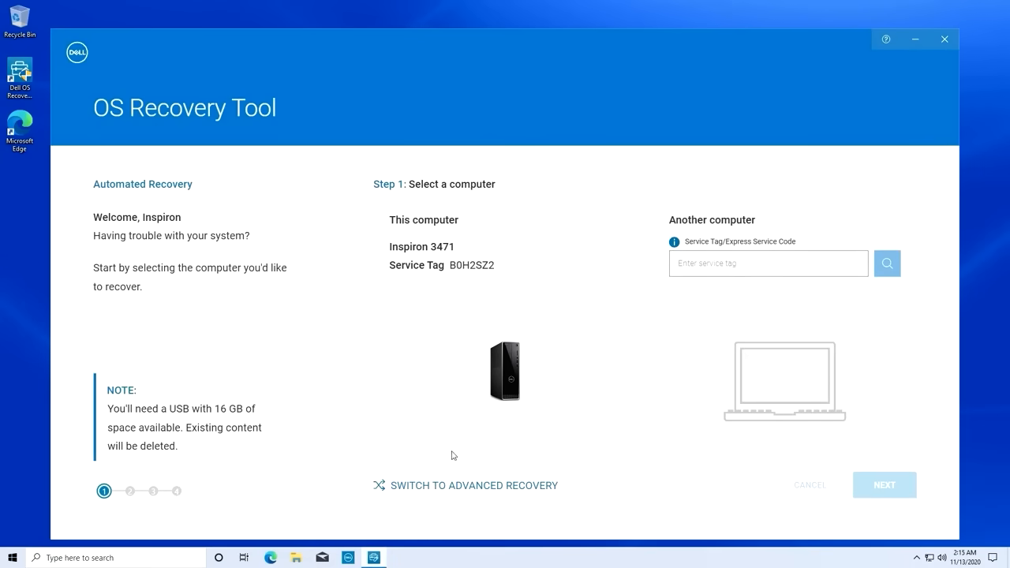
left_click(465, 485)
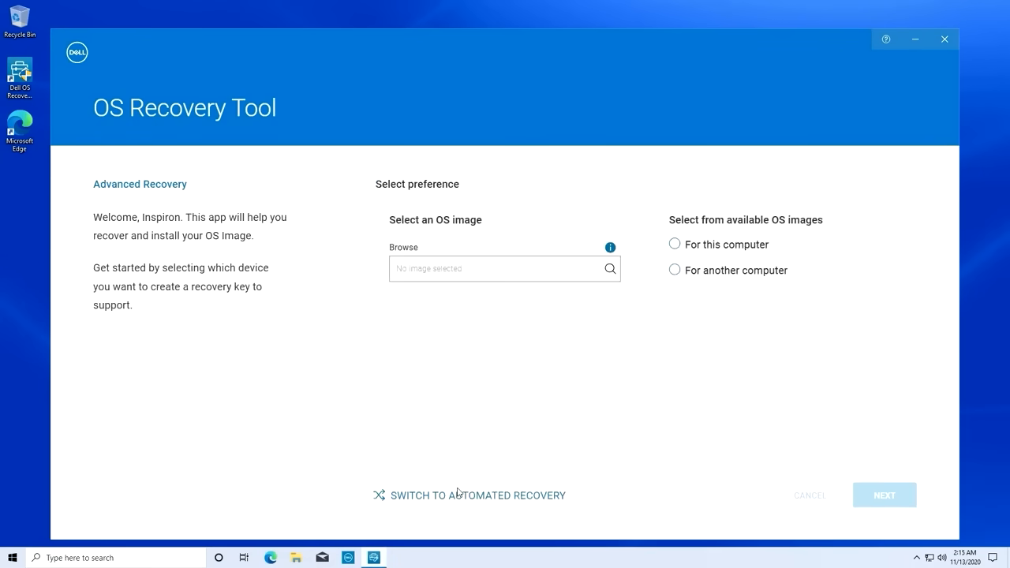
left_click(675, 270)
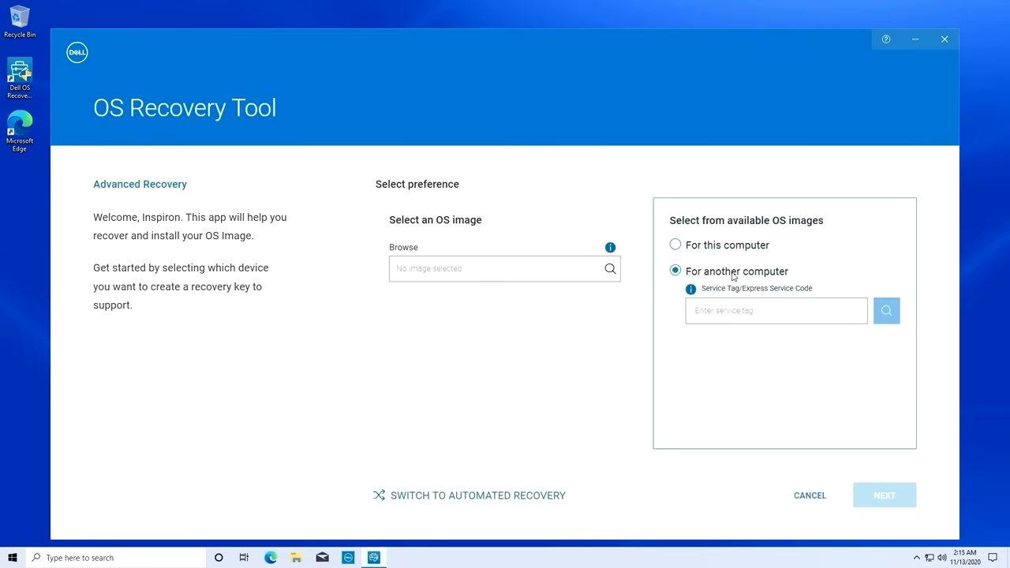
left_click(776, 310)
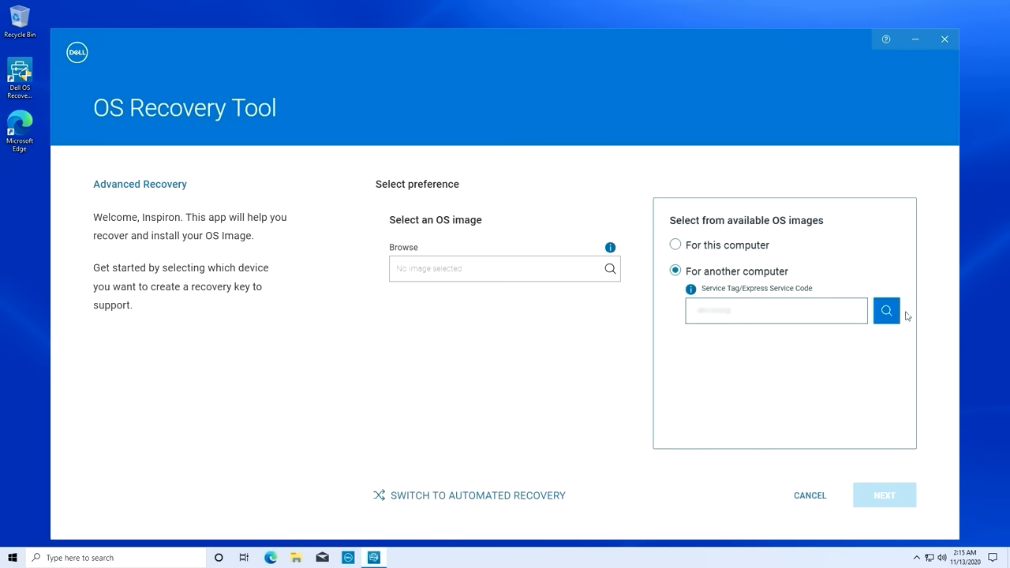
left_click(886, 311)
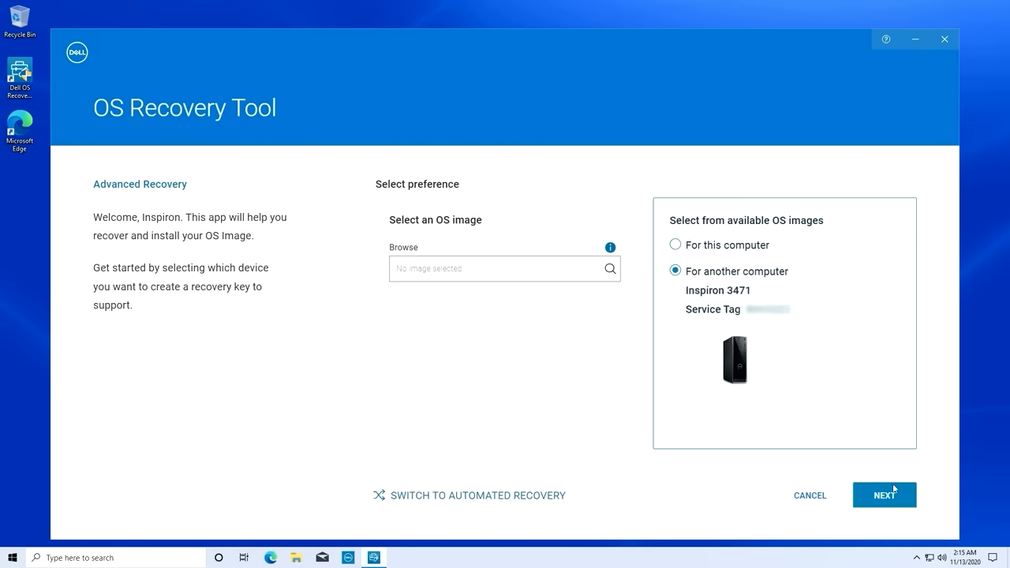
left_click(885, 495)
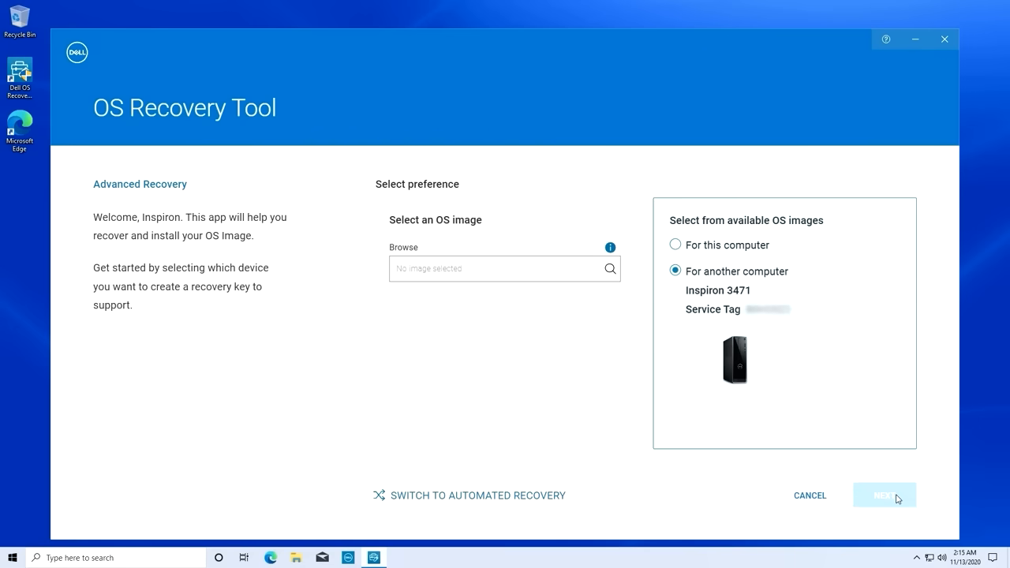
left_click(884, 495)
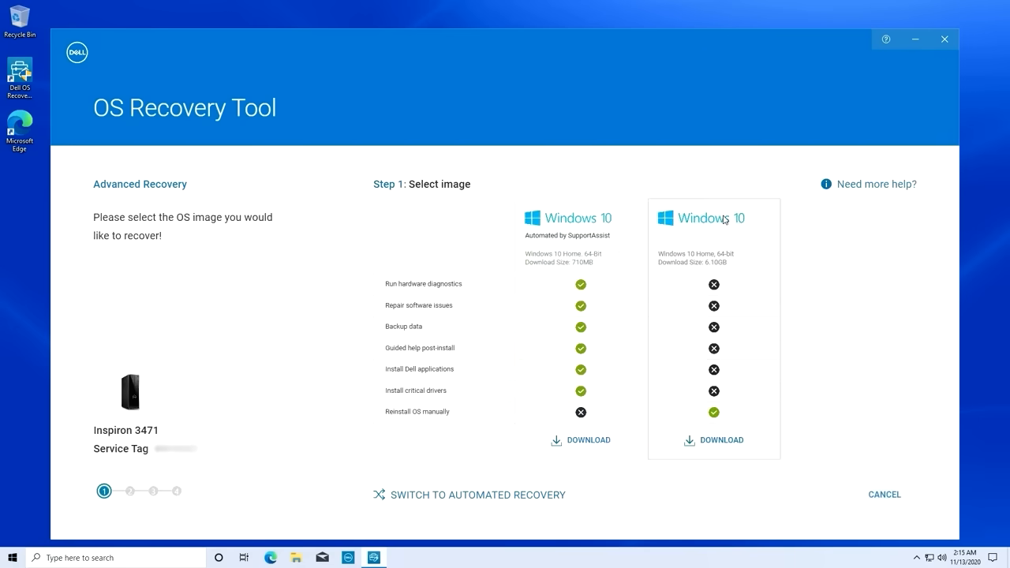
mouse_move(718, 429)
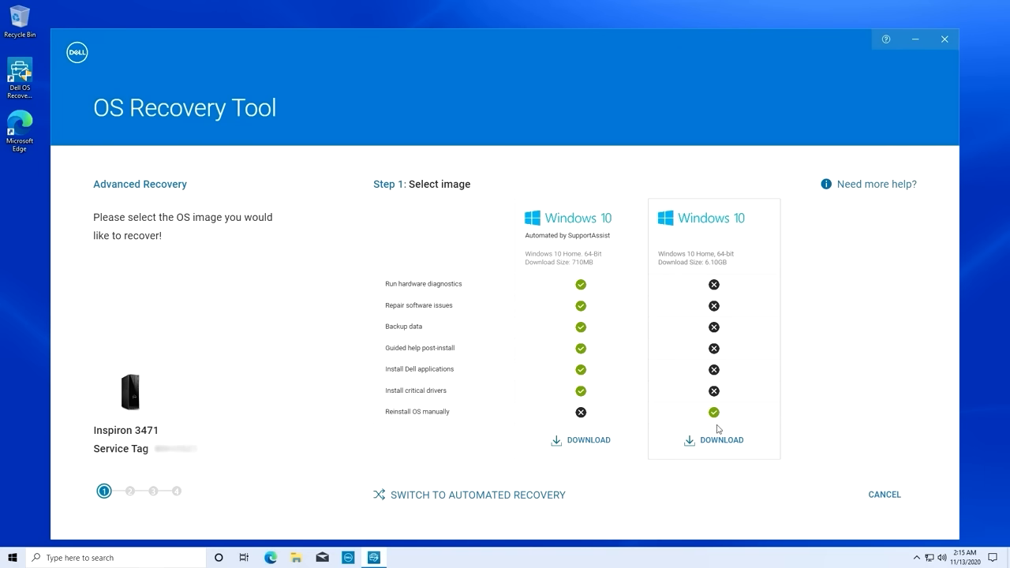
mouse_move(722, 447)
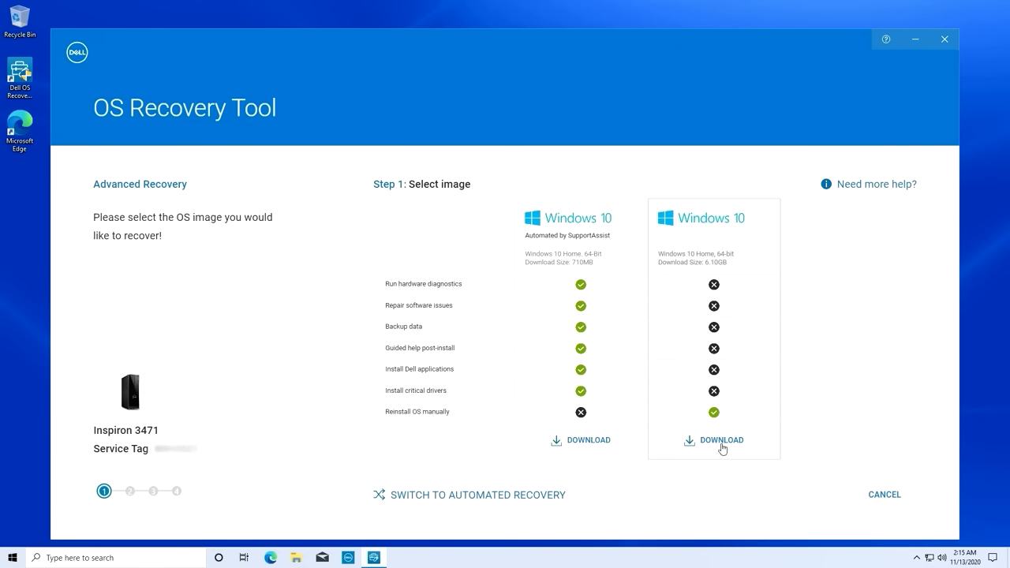
Pick the manual-reinstall Windows 10 Home 64-bit image to download
left_click(721, 440)
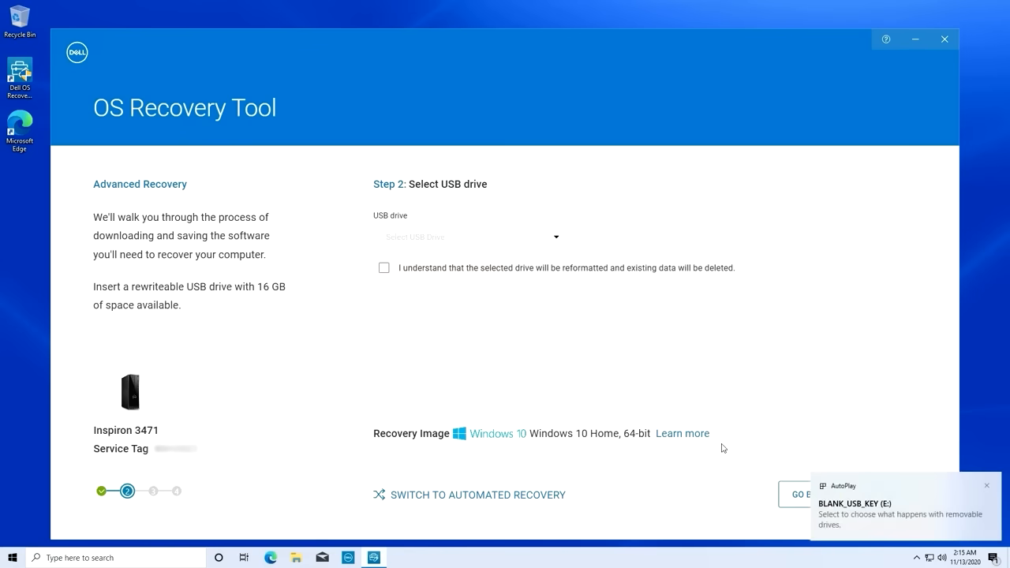
Select drive E: BLANK_USB_KEY, acknowledge the reformat, and download the image to it
left_click(470, 236)
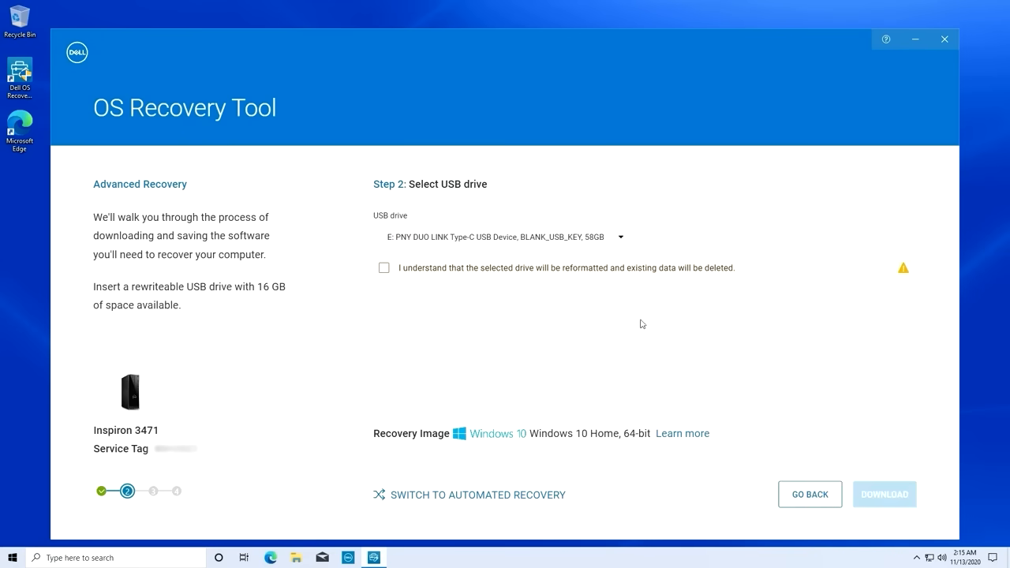
left_click(383, 268)
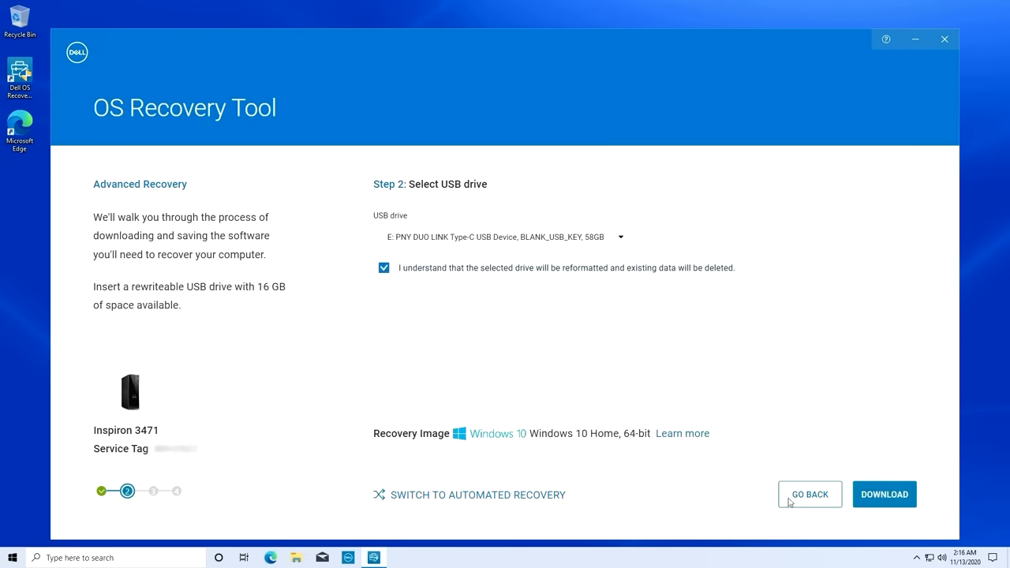
left_click(884, 494)
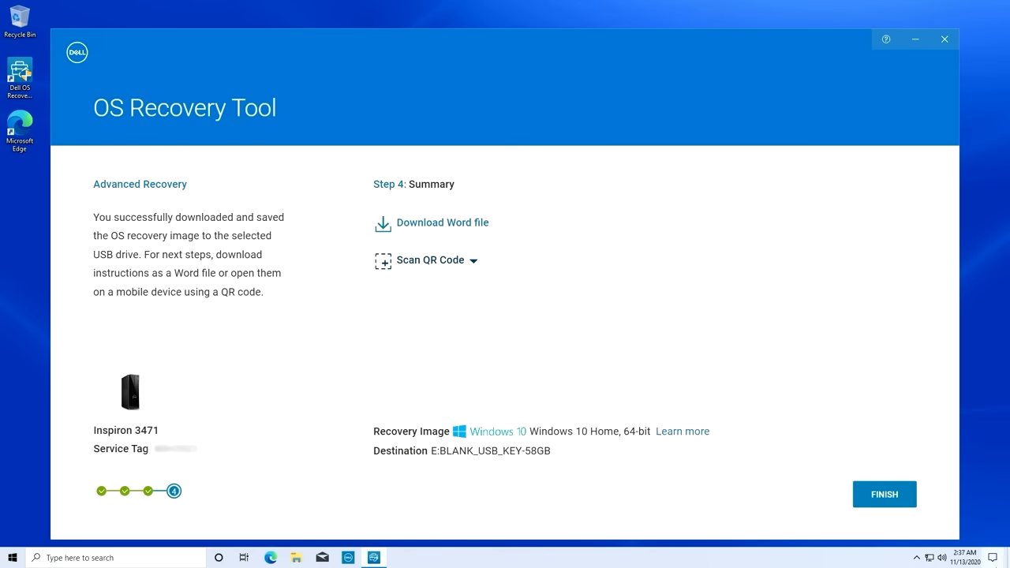
left_click(884, 494)
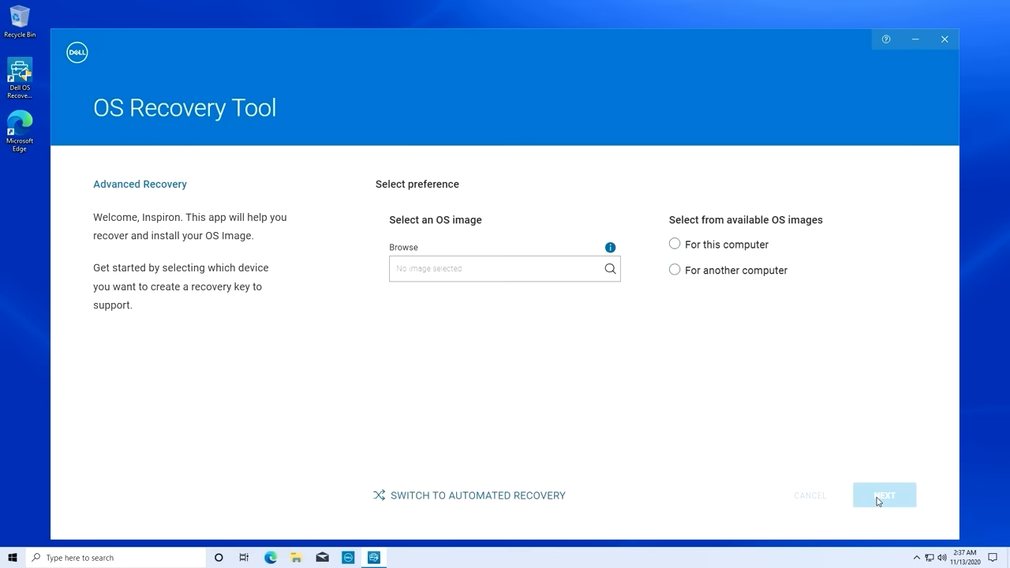
left_click(885, 495)
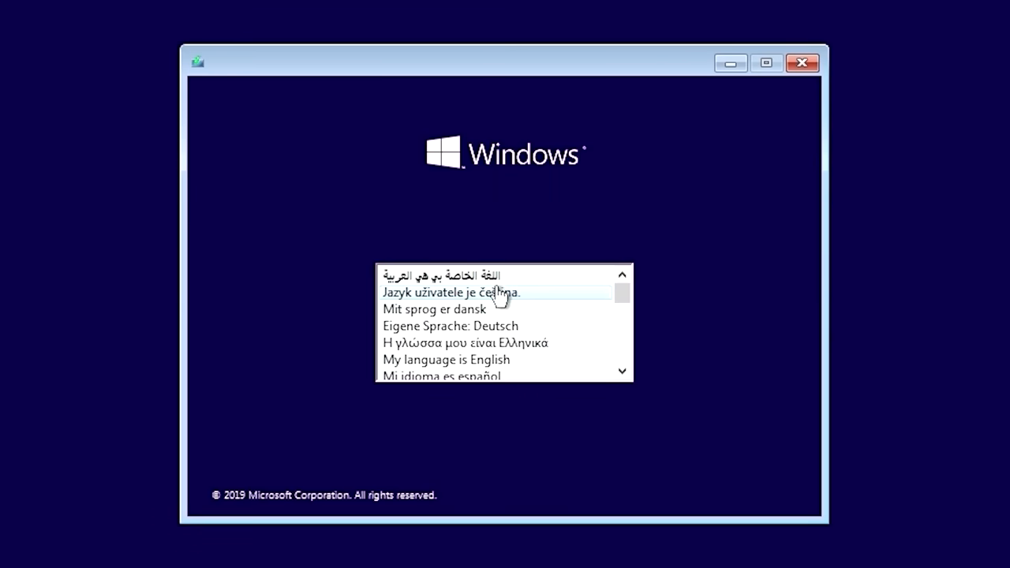
Keep English (United States) with US keyboard, start Install now, and accept the license terms
left_click(446, 359)
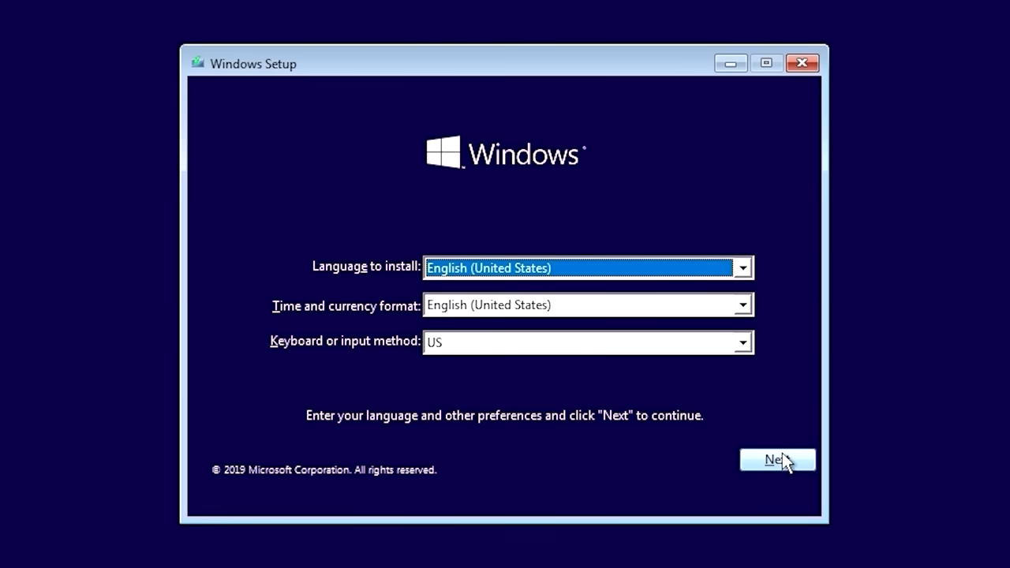
left_click(777, 459)
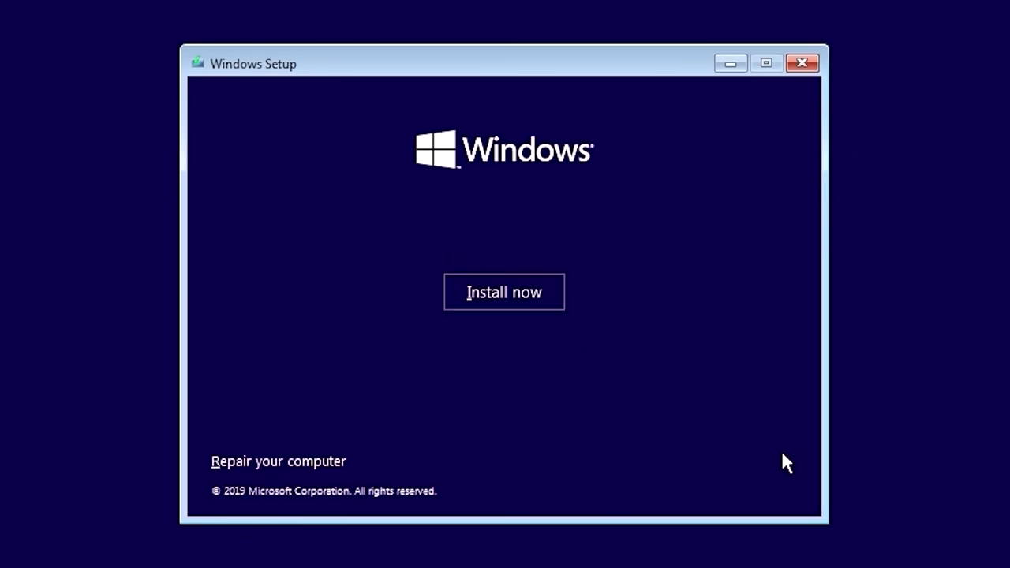
left_click(503, 291)
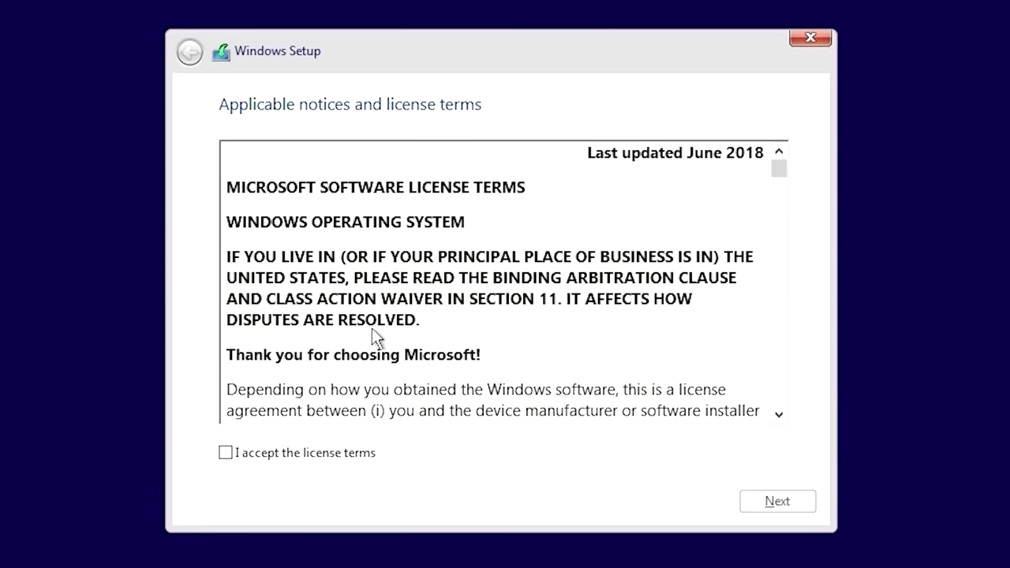
left_click(225, 453)
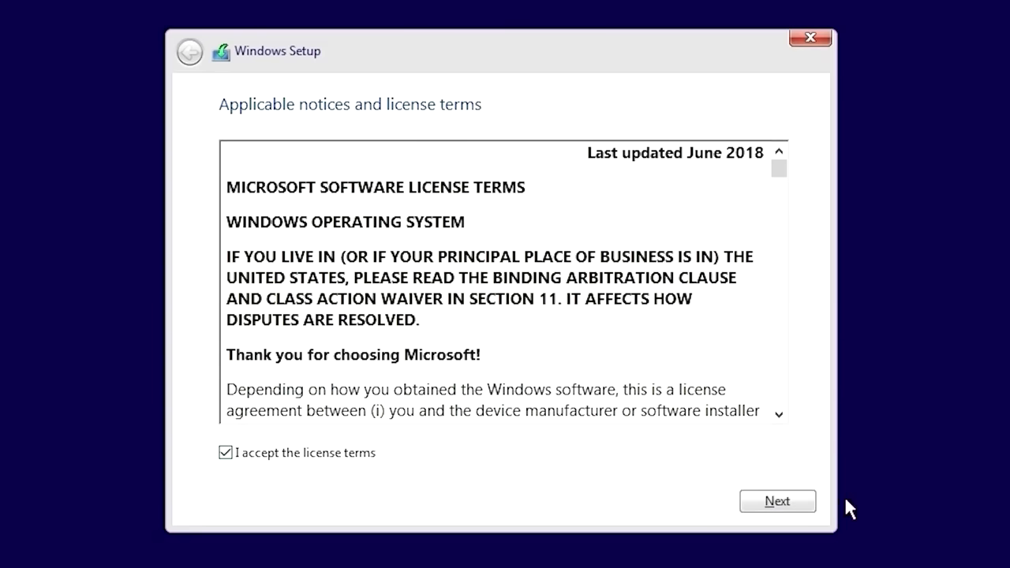
left_click(777, 501)
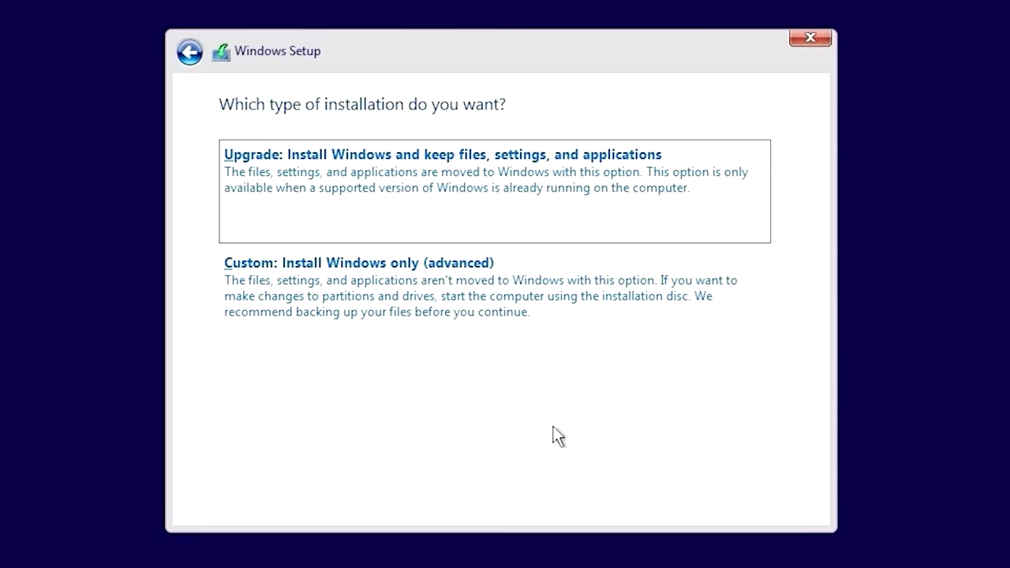
Choose Custom install onto Drive 0 Partition 3: OS and accept the Windows.old warning
left_click(359, 263)
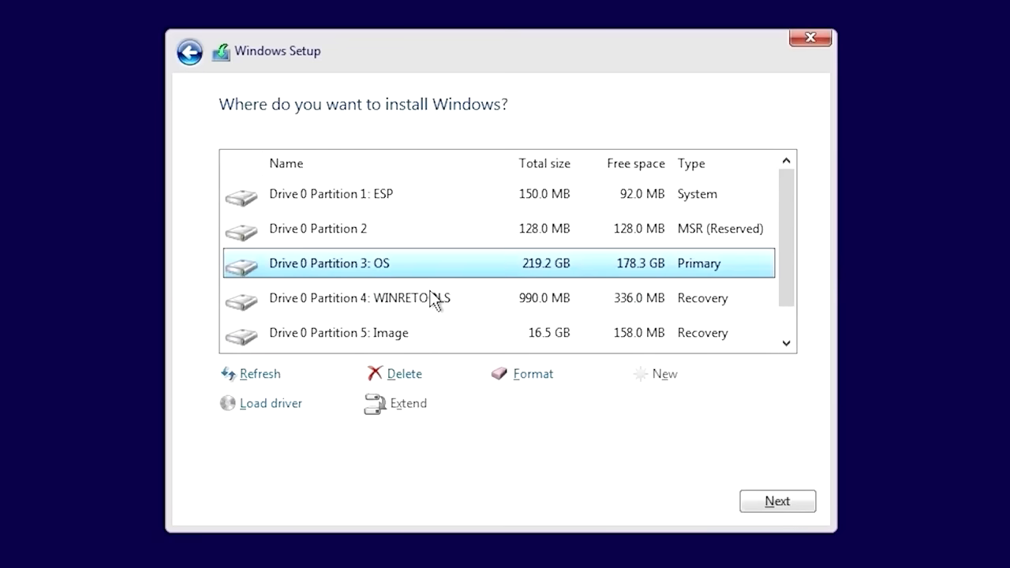
mouse_move(715, 263)
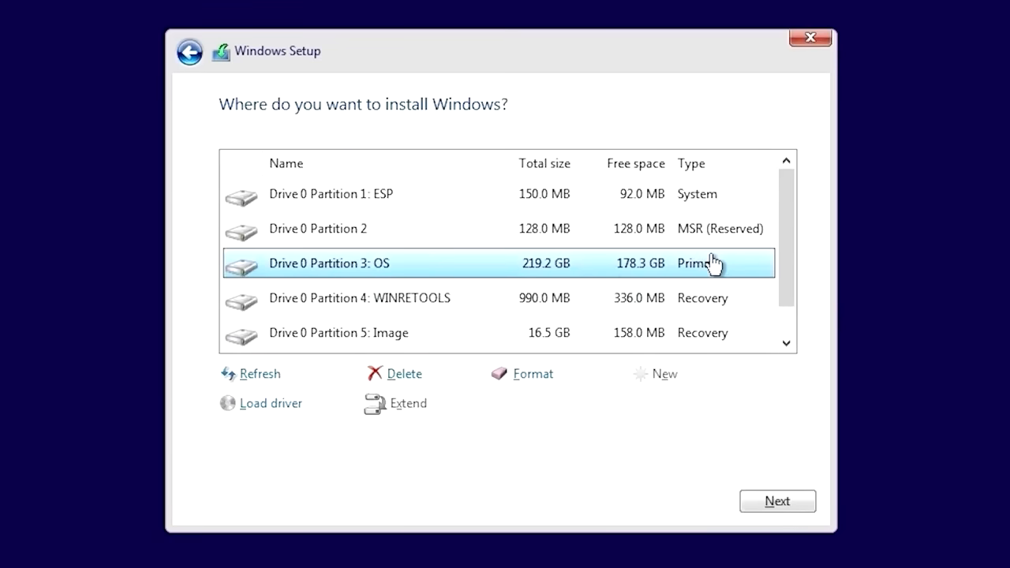
mouse_move(823, 511)
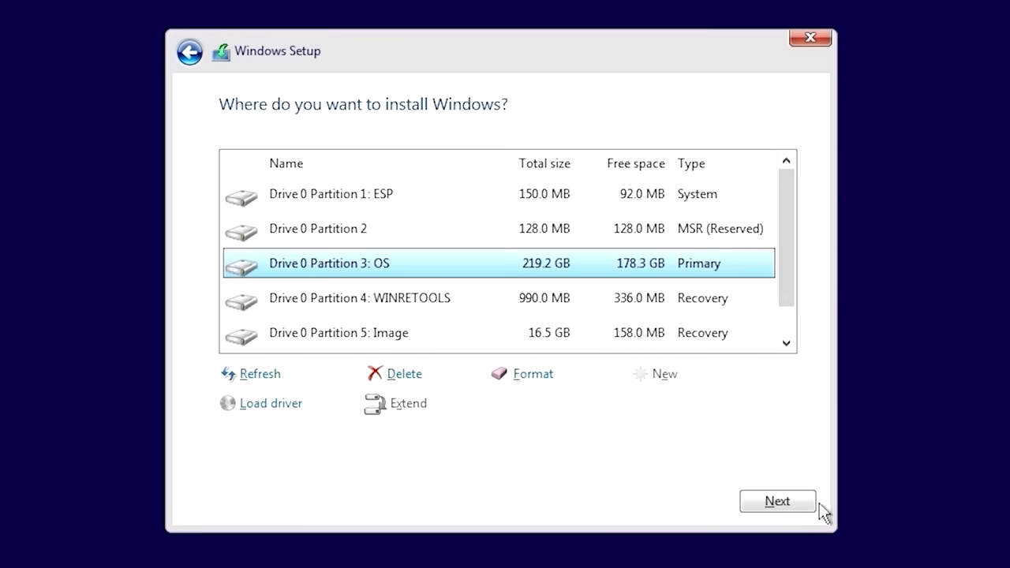
left_click(777, 501)
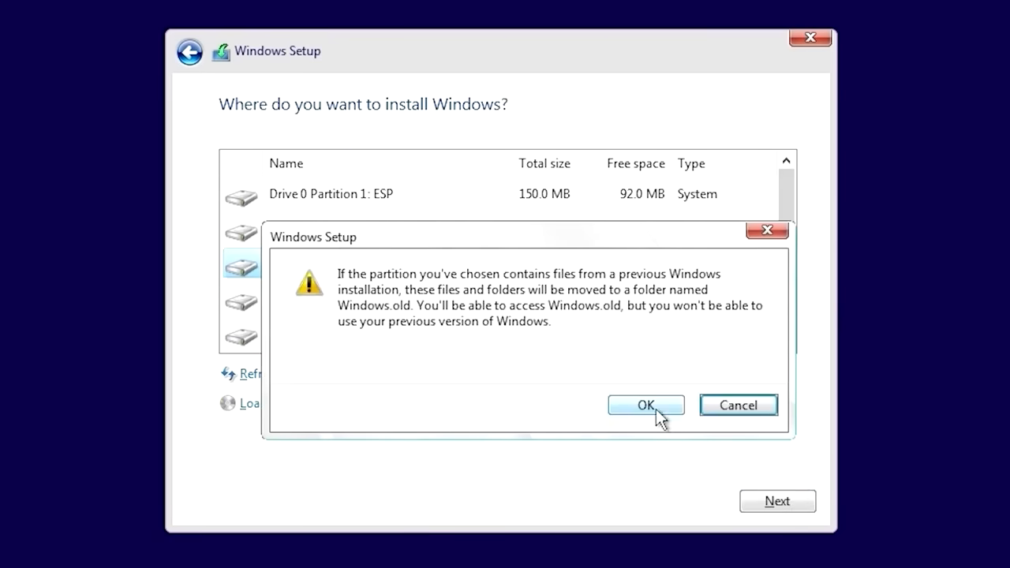
left_click(645, 405)
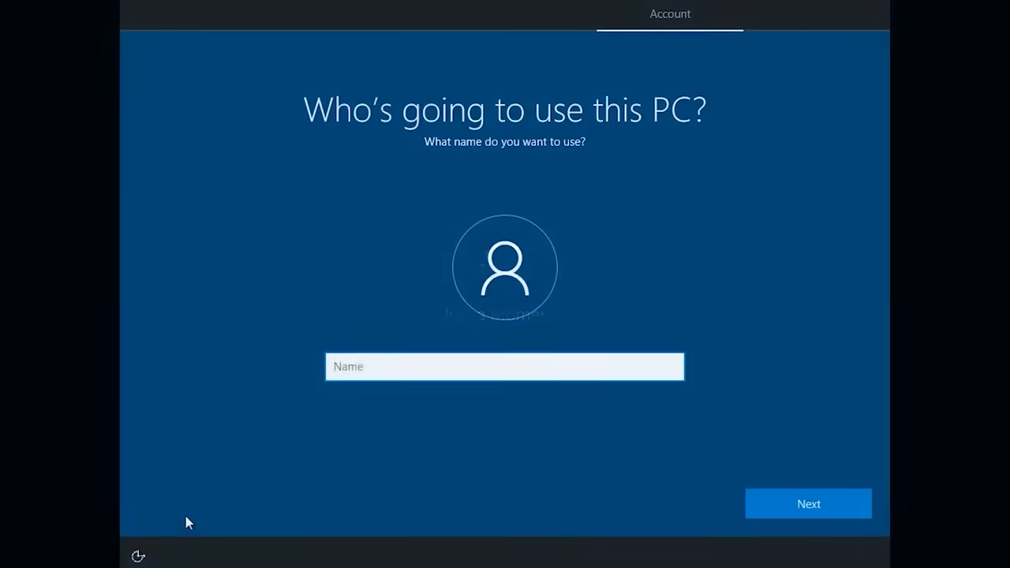
Name the account 'Dell', then enter and re-enter its password
type("Dell")
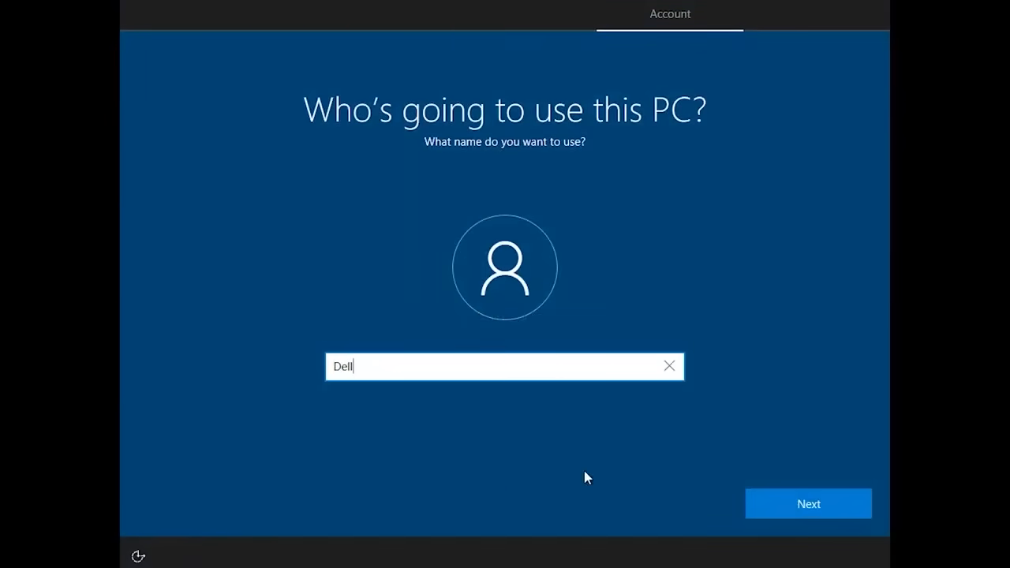
left_click(808, 503)
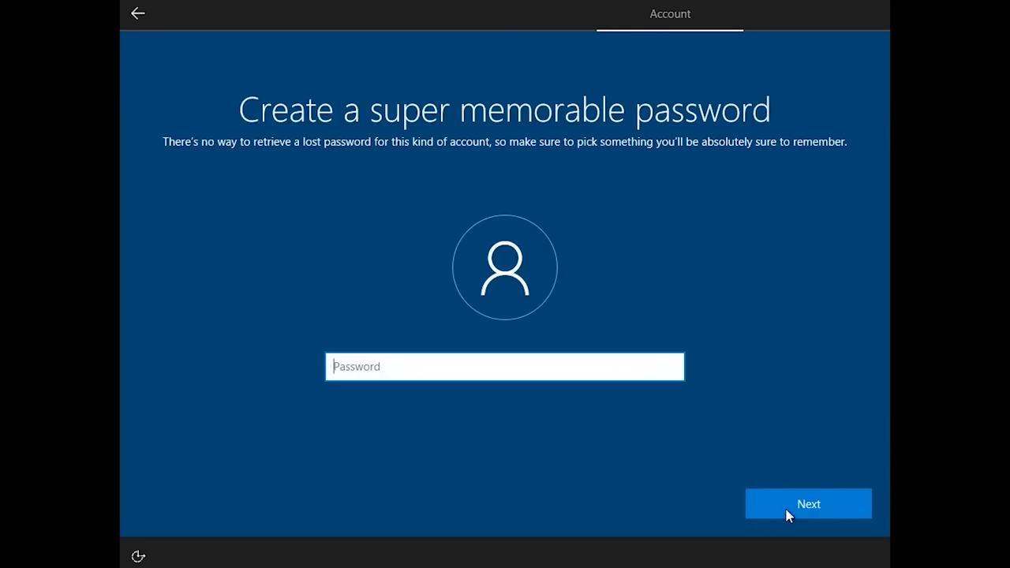
type("••")
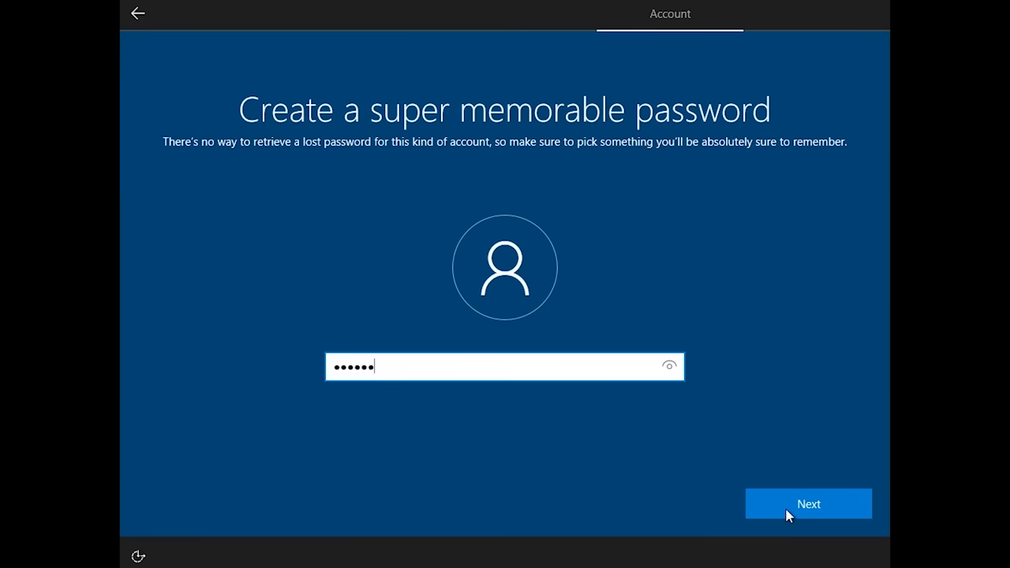
left_click(809, 504)
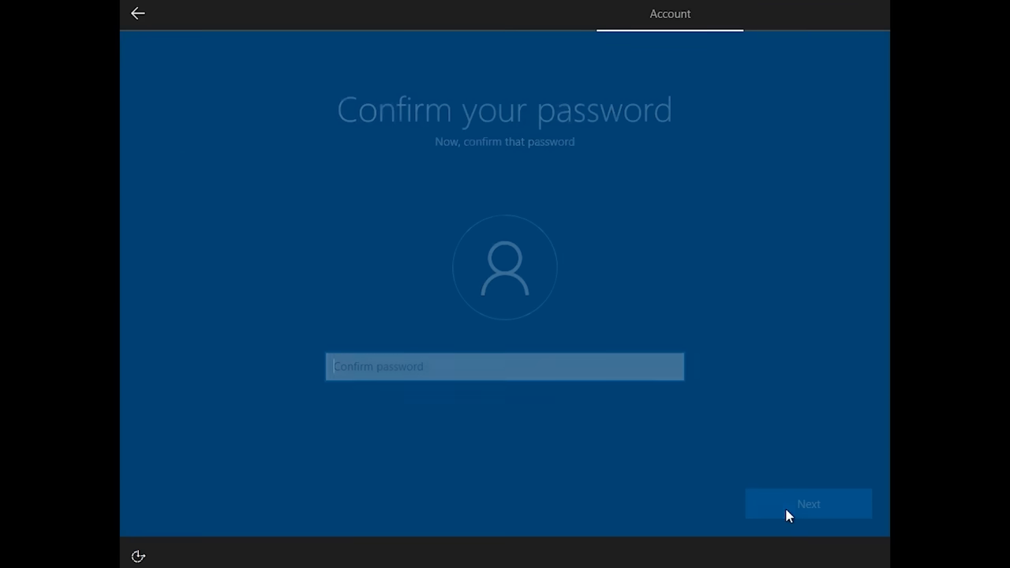
type("••")
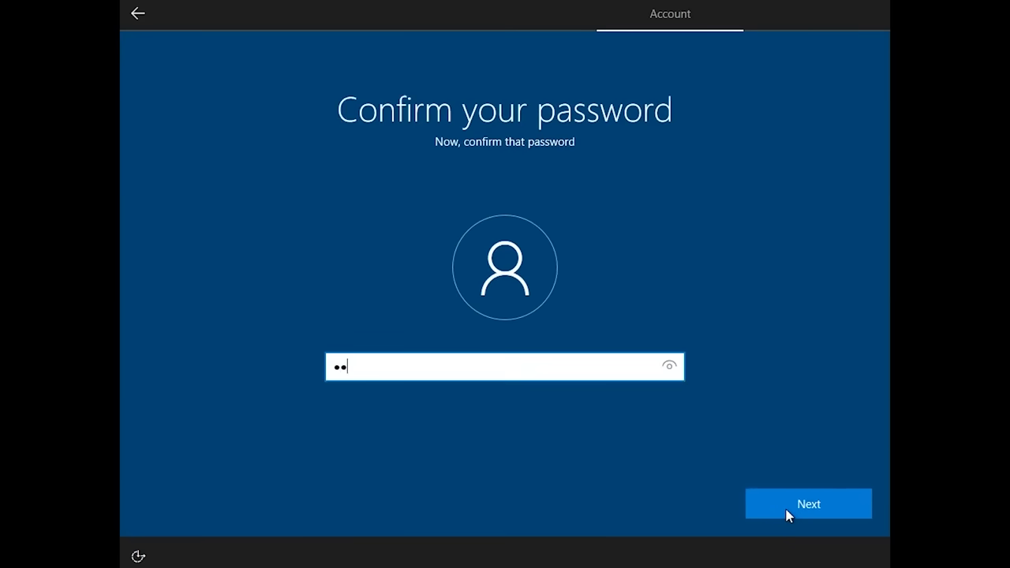
left_click(808, 504)
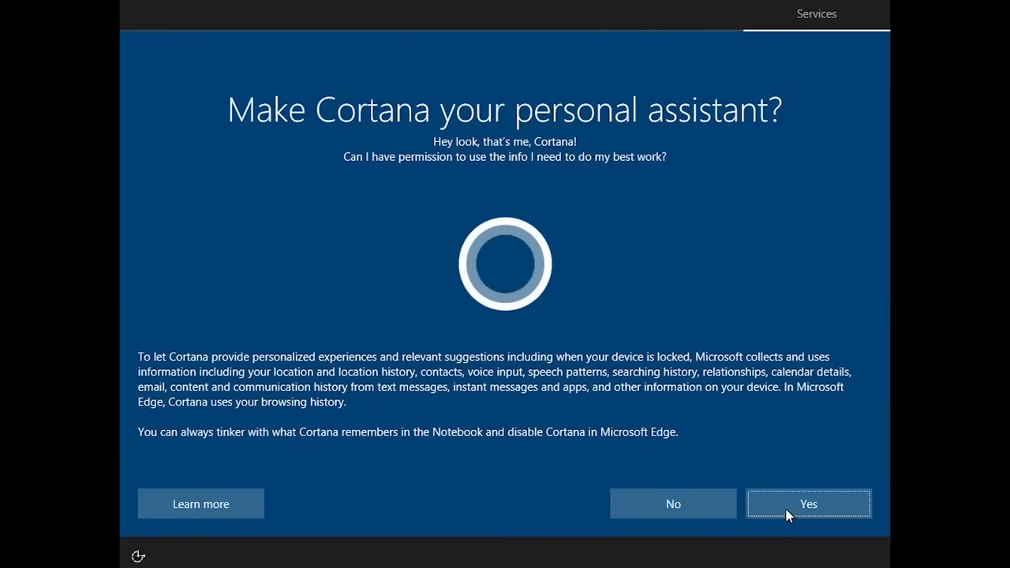
mouse_move(827, 512)
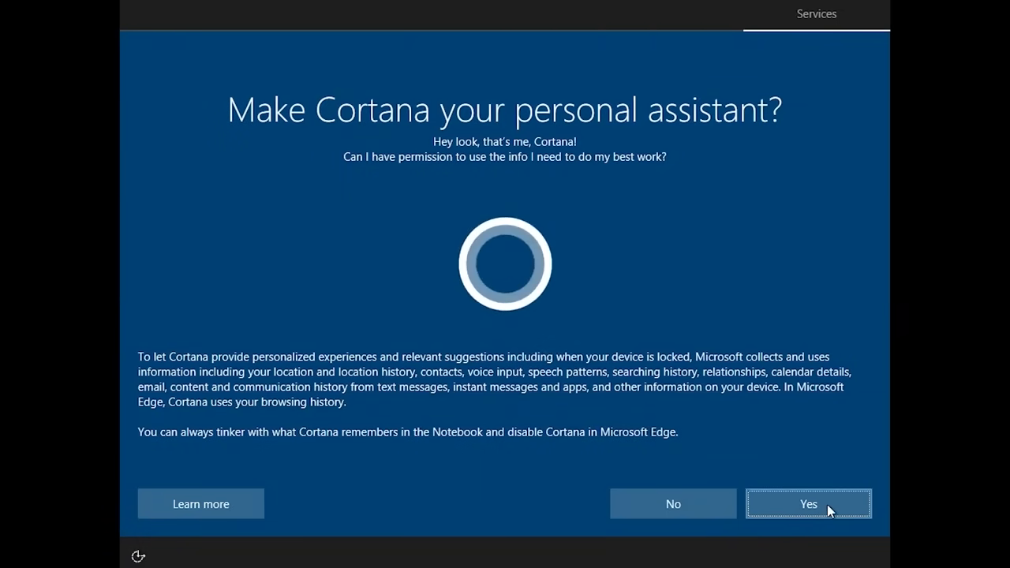
Answer Yes to turning on Cortana
left_click(807, 503)
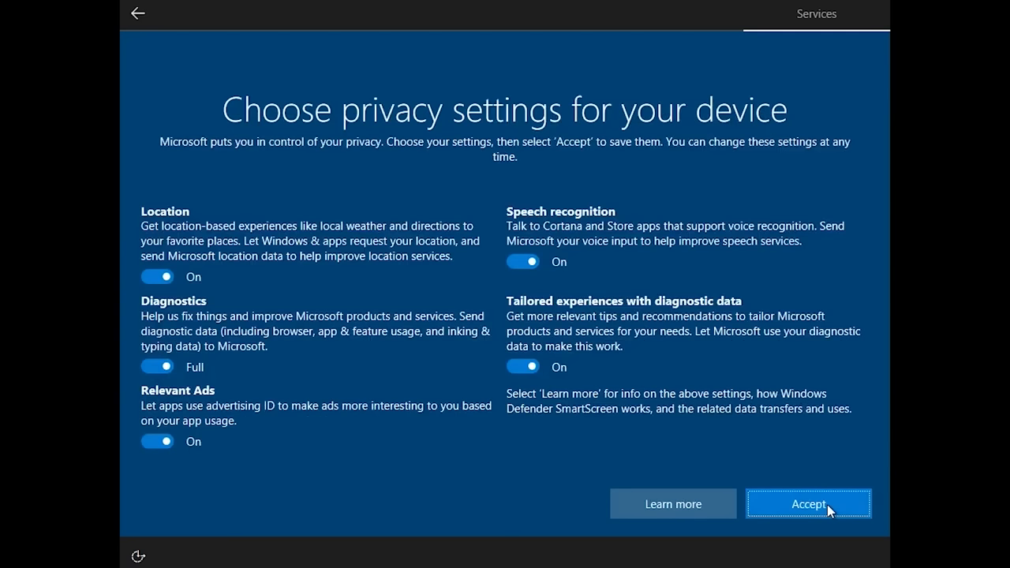